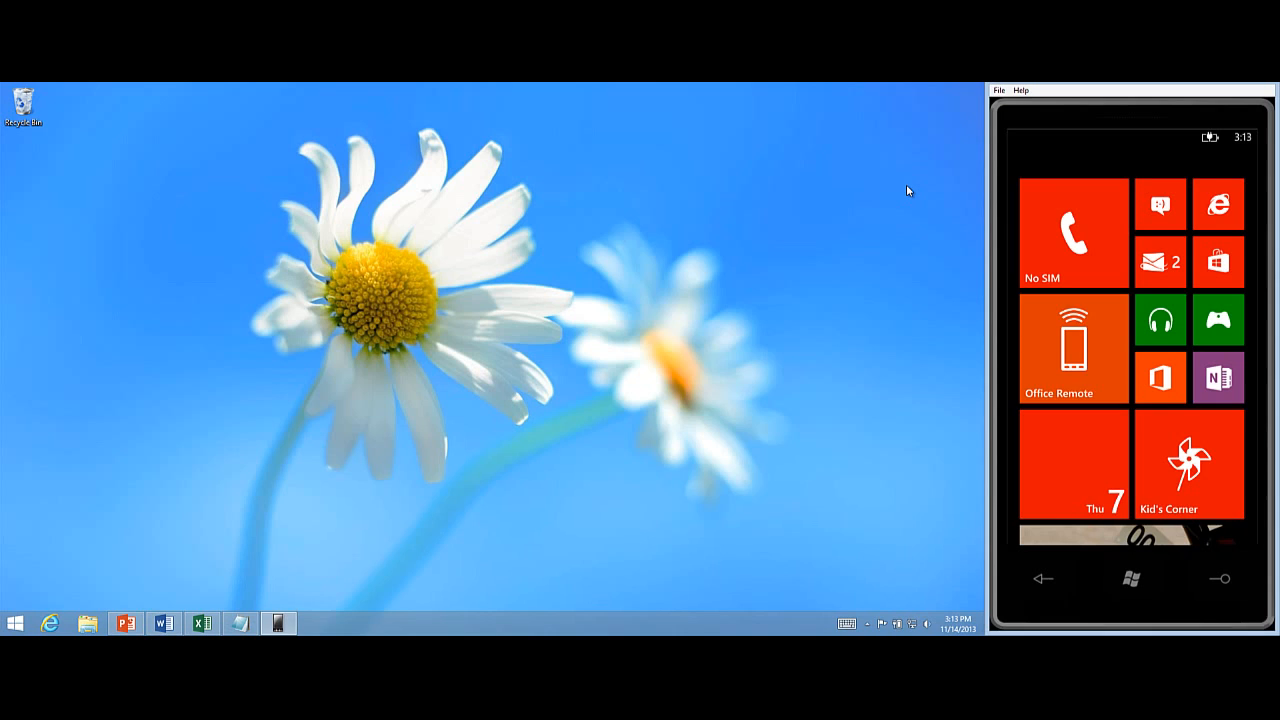
# Launch Office Remote from the phone's Start screen to show the PC setup instructions
pyautogui.click(1072, 348)
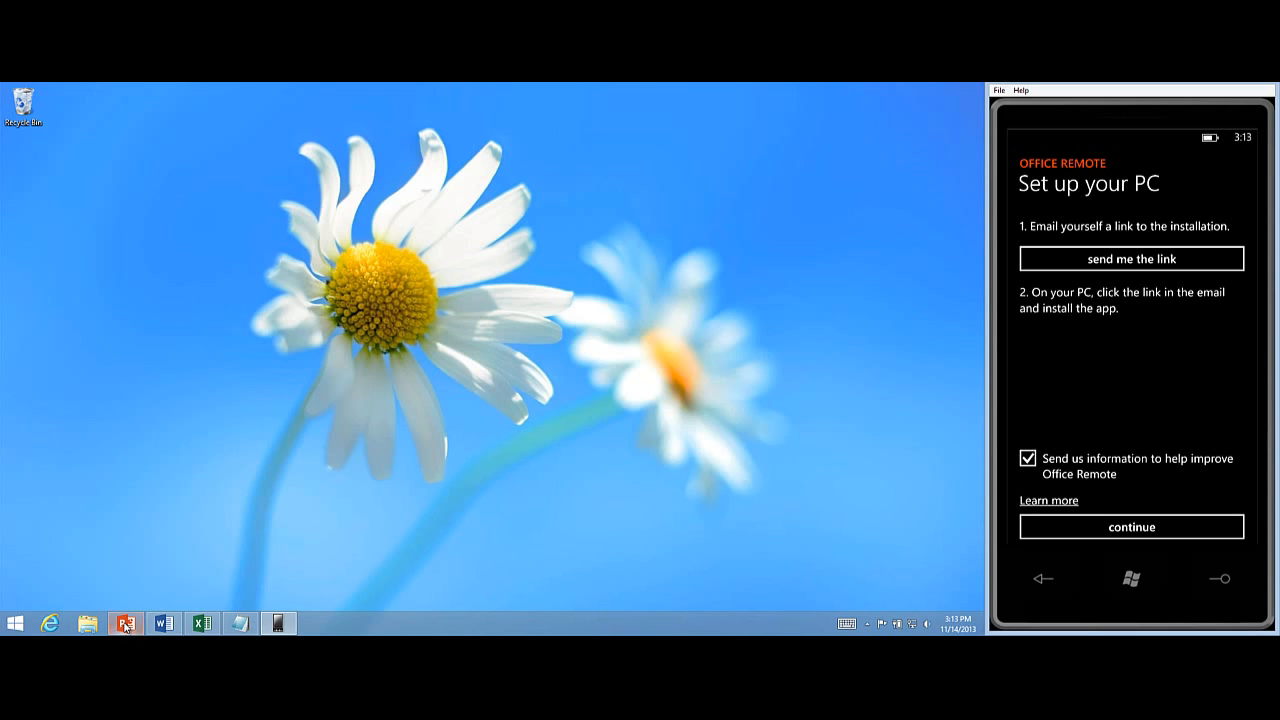
# Open the Northwind & Contoso presentation in PowerPoint from the taskbar
pyautogui.click(125, 623)
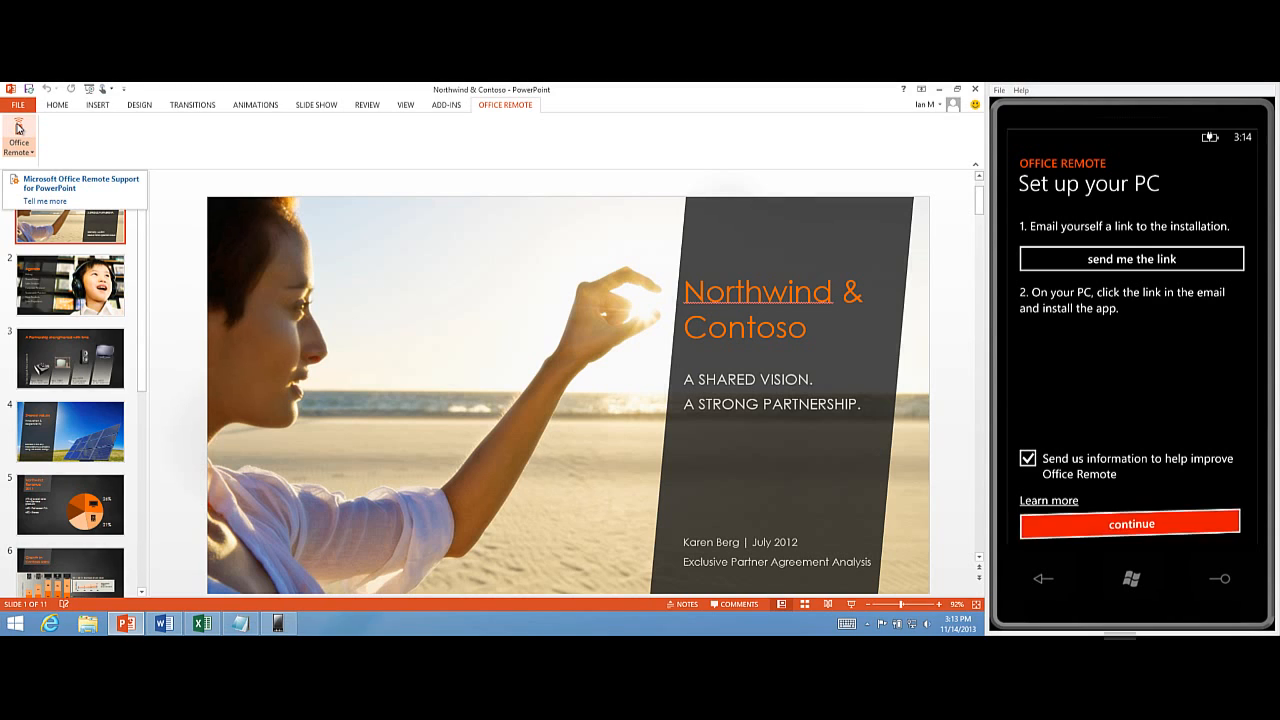
# Enable Office Remote on the OFFICE REMOTE ribbon tab so the phone can run the slideshow
pyautogui.click(1131, 523)
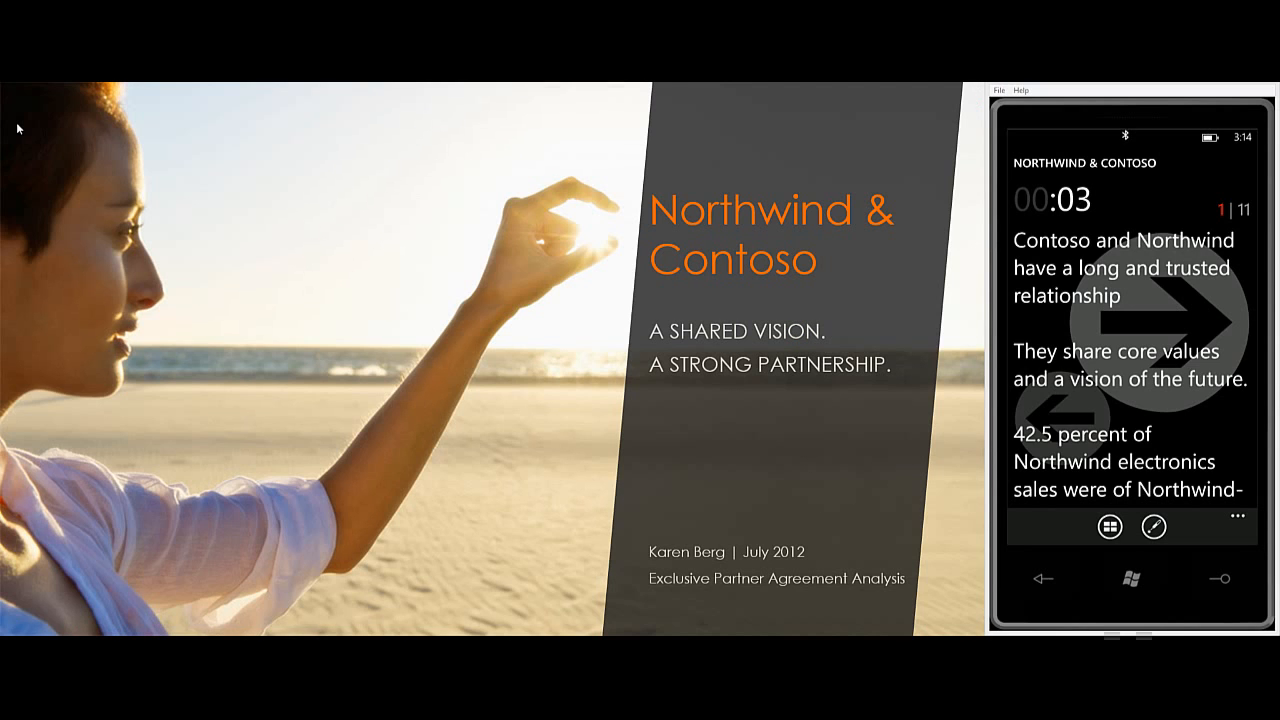
# Advance past the Agenda slide, then open the Contractor Schedules workbook from the phone
pyautogui.click(1163, 320)
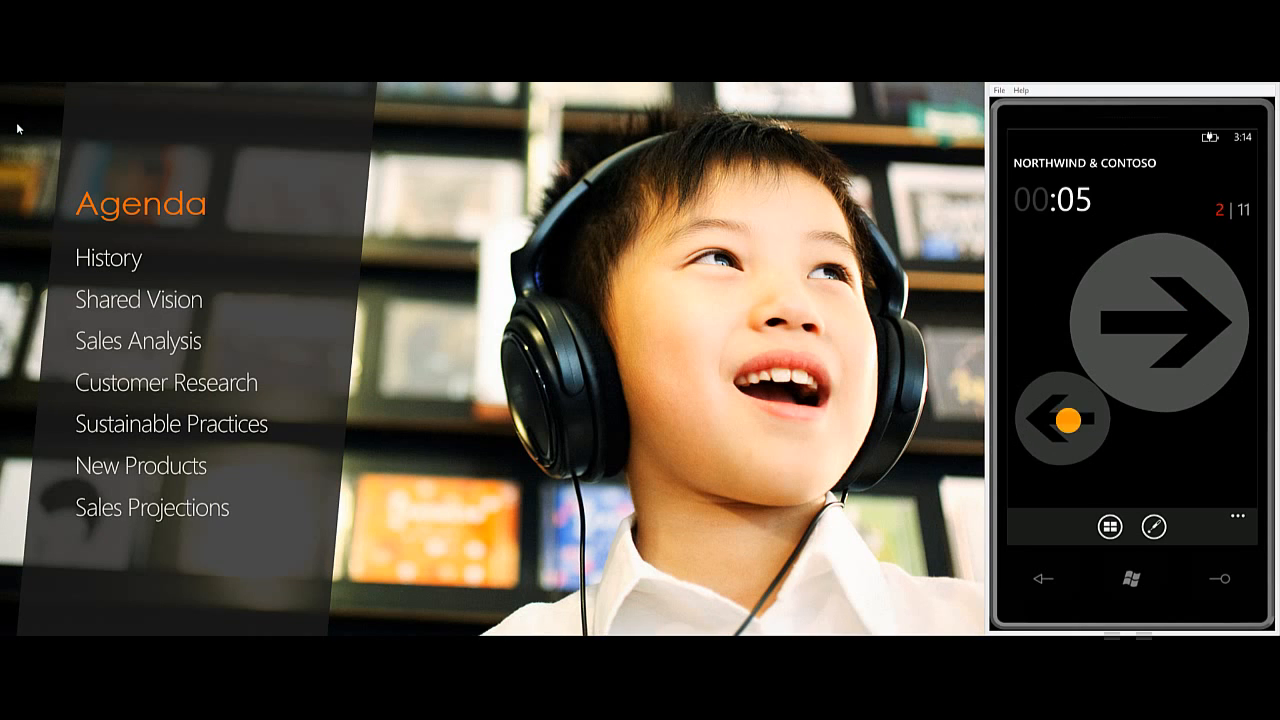
pyautogui.click(1160, 320)
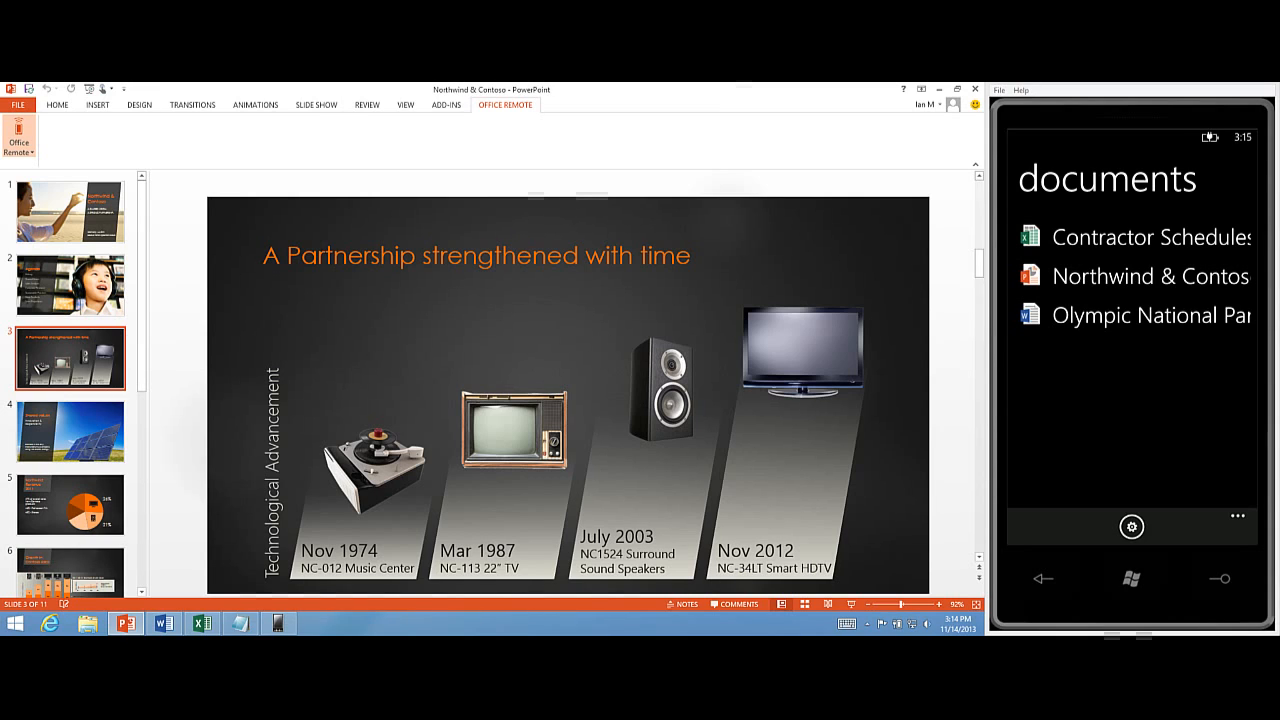
pyautogui.click(1150, 237)
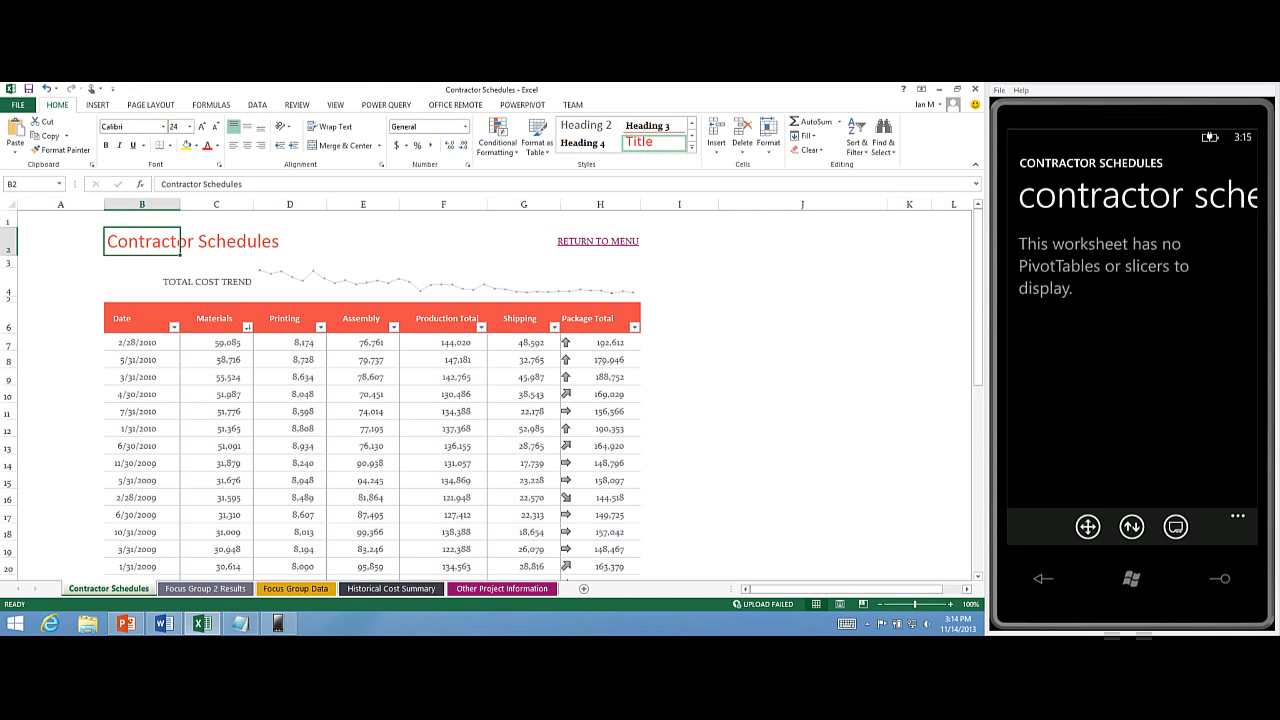
# Use the phone's sheet navigator to show the Focus Group 2 Results sheet
pyautogui.click(205, 588)
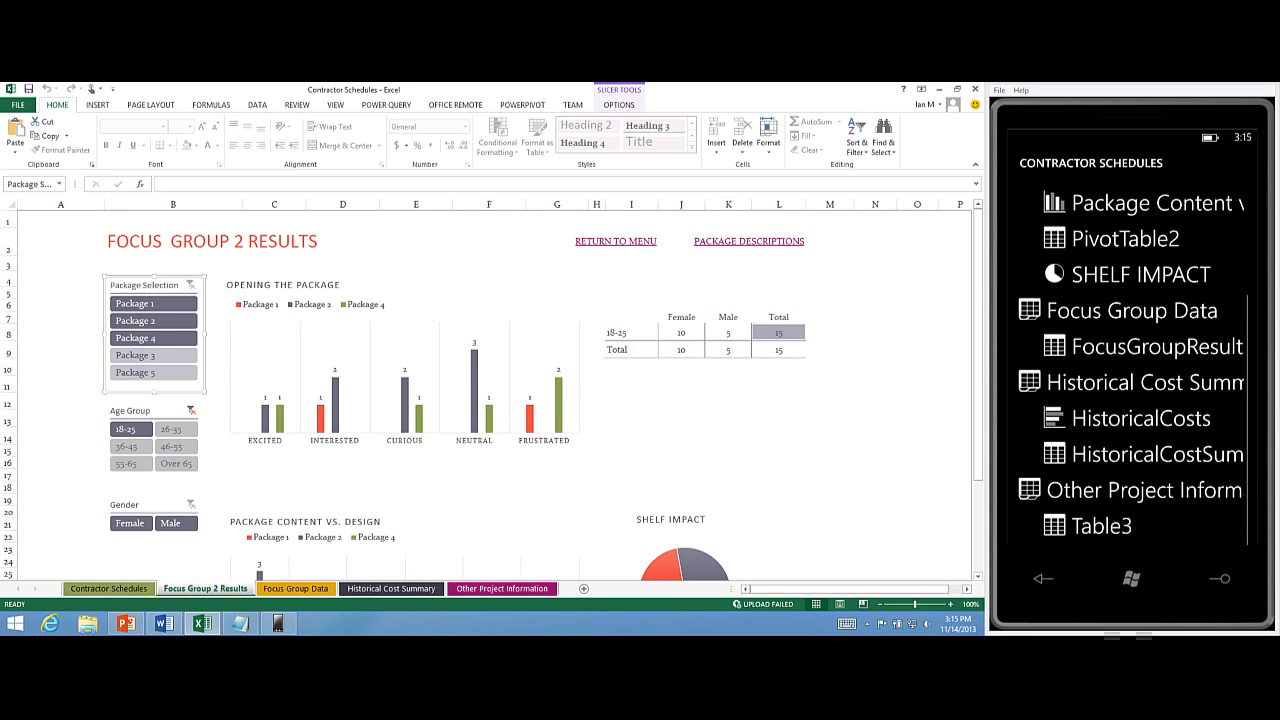
# Open the Olympic National Park document in Word from the phone's documents list
pyautogui.click(390, 588)
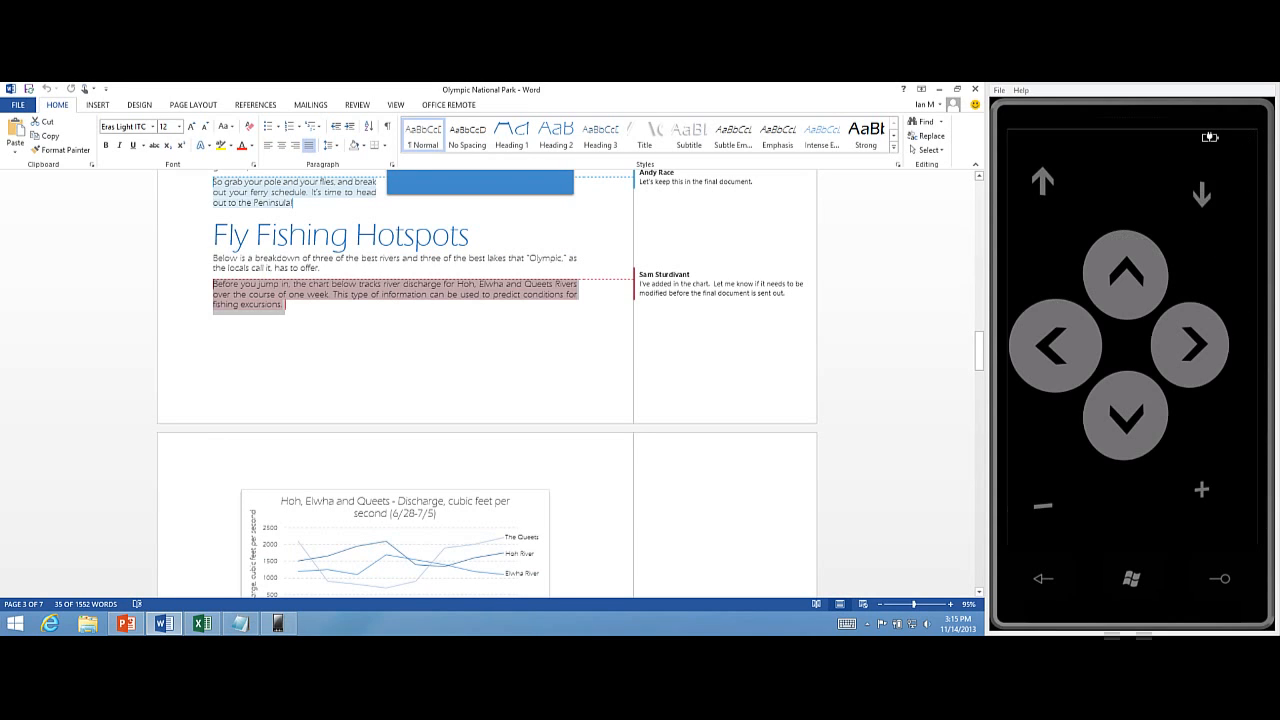
pyautogui.click(1190, 344)
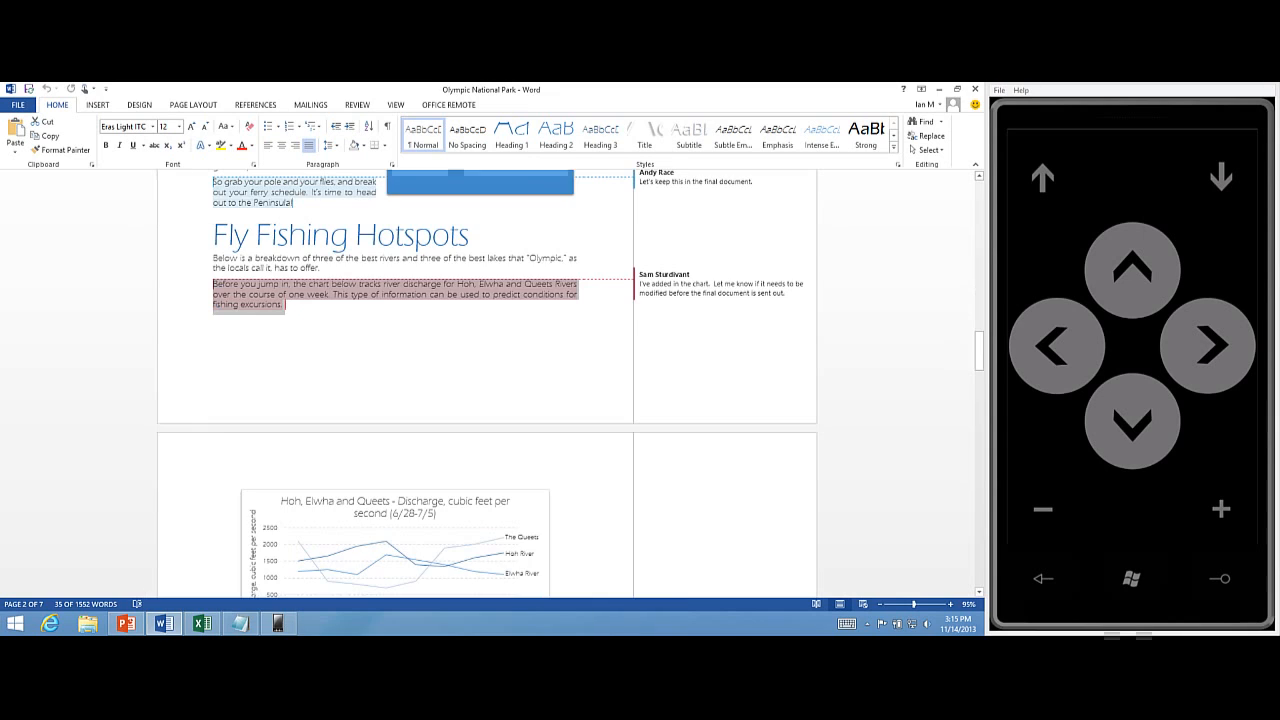
pyautogui.click(1220, 509)
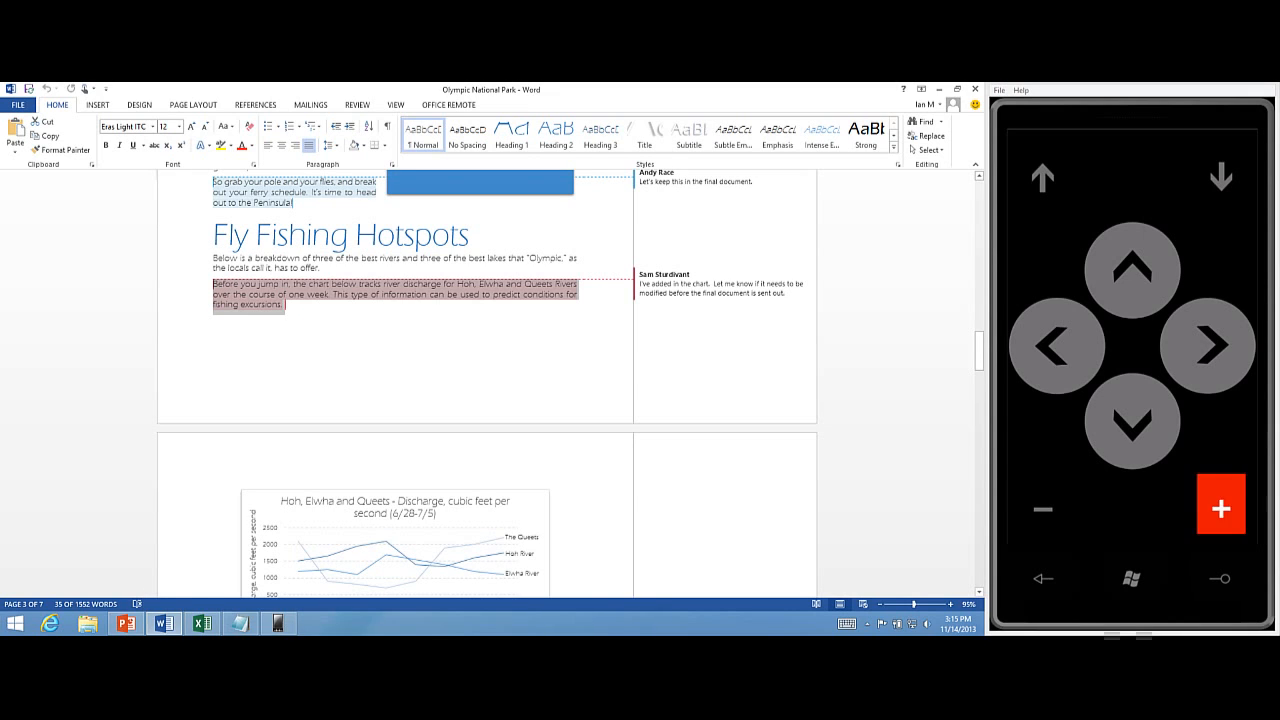
pyautogui.click(1221, 505)
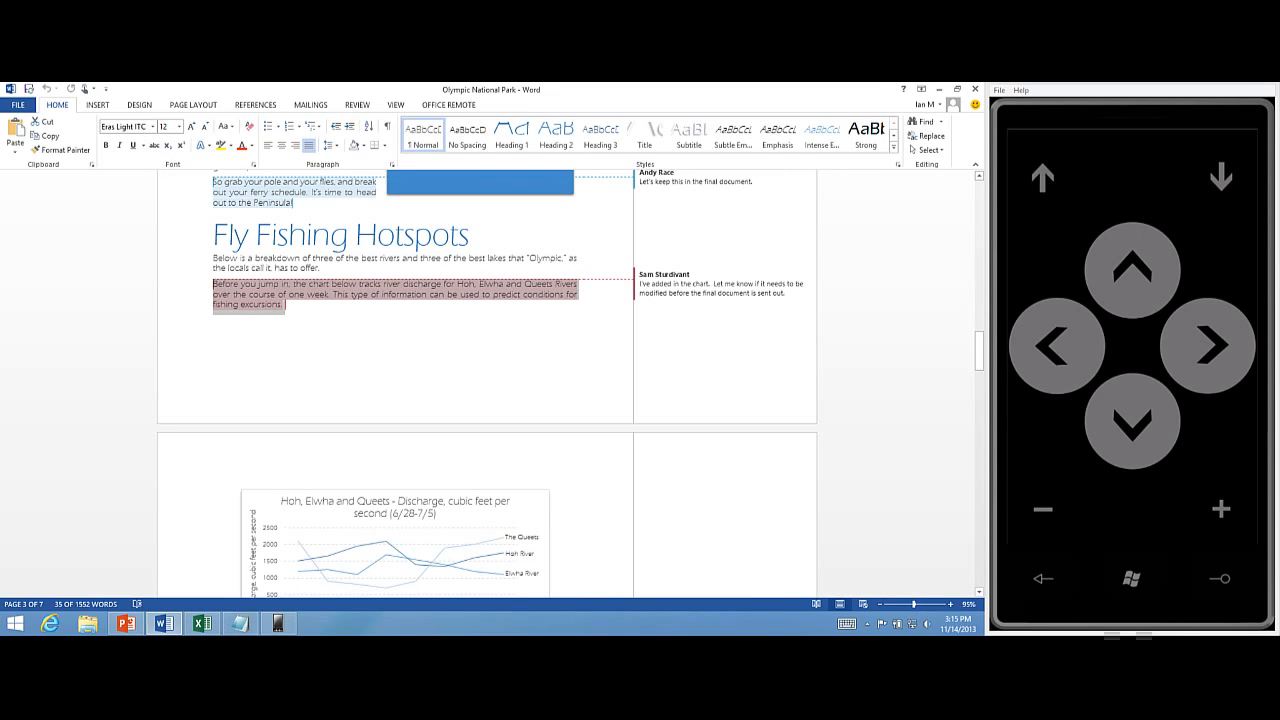